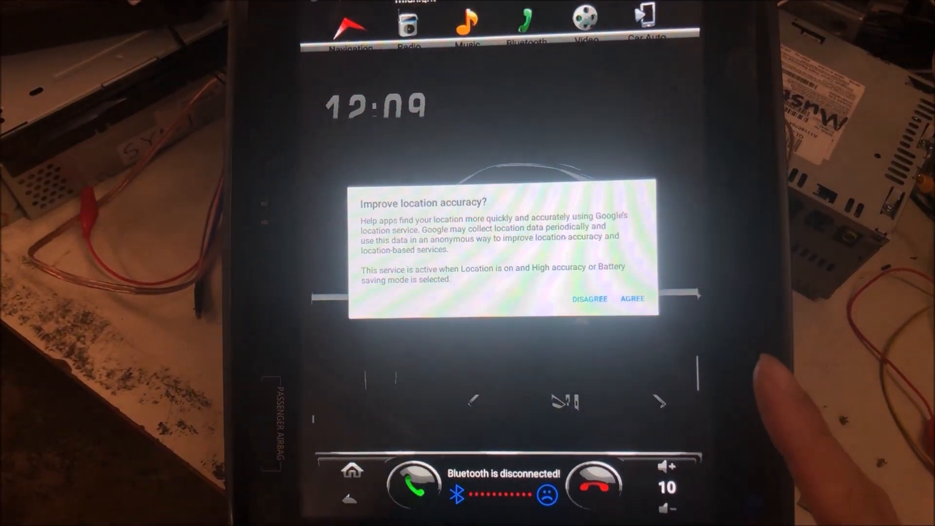
- Dismiss the 'Improve location accuracy?' prompt so the home screen with clock and car image shows
click(633, 299)
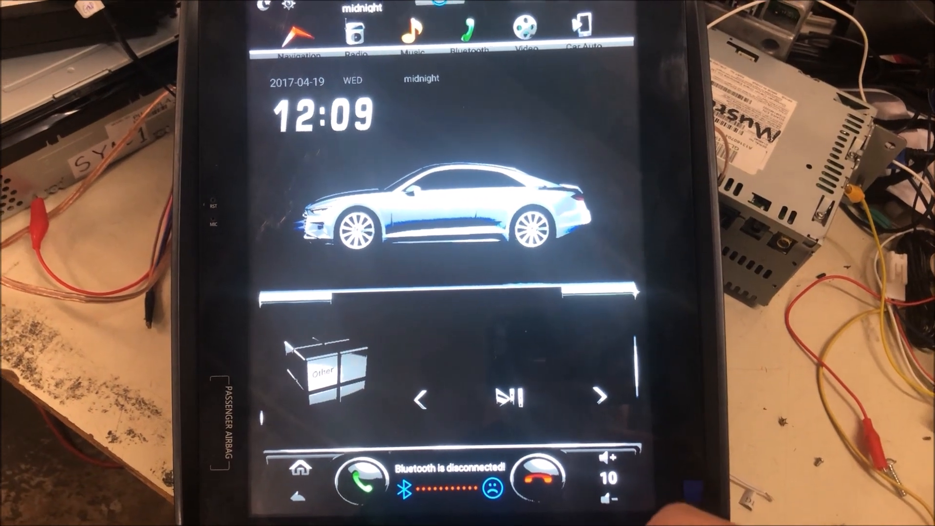